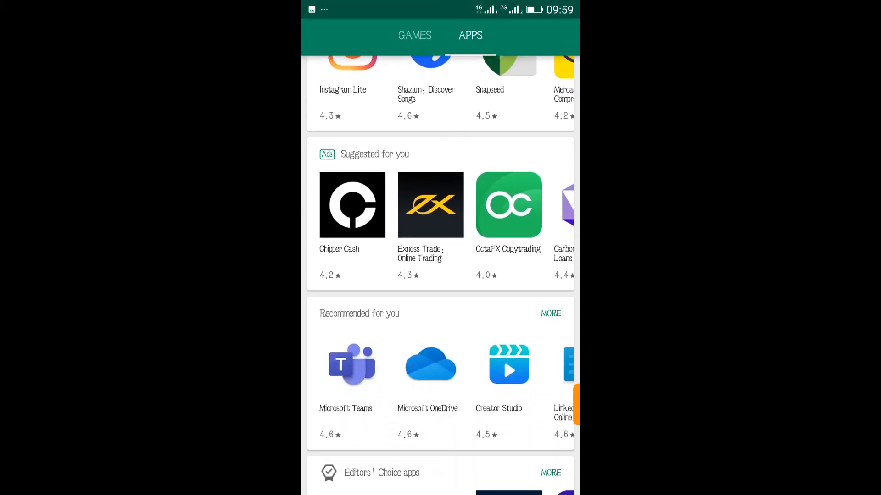
# Scroll down through the Play Store Apps tab
pyautogui.scroll(-3)
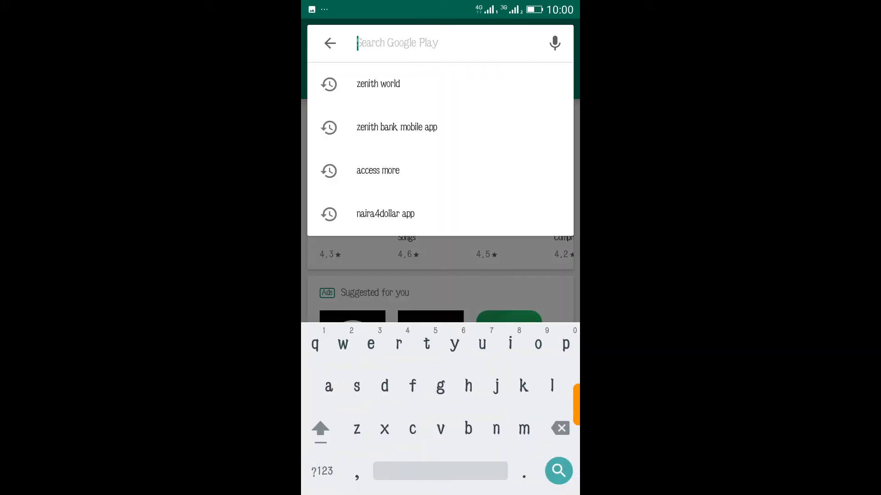
# Search the Play Store for 'pyypl' via the 'pyy' suggestion
pyautogui.write('pyypl')
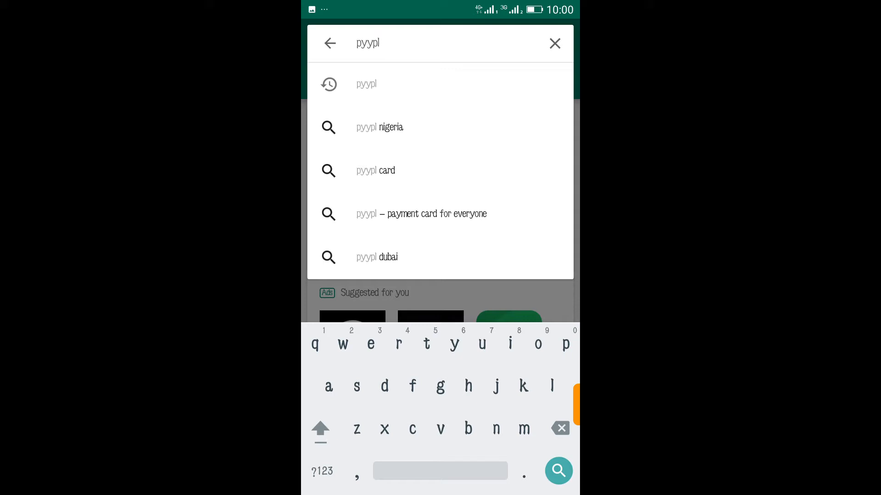
pyautogui.click(557, 470)
pyautogui.write('Pl')
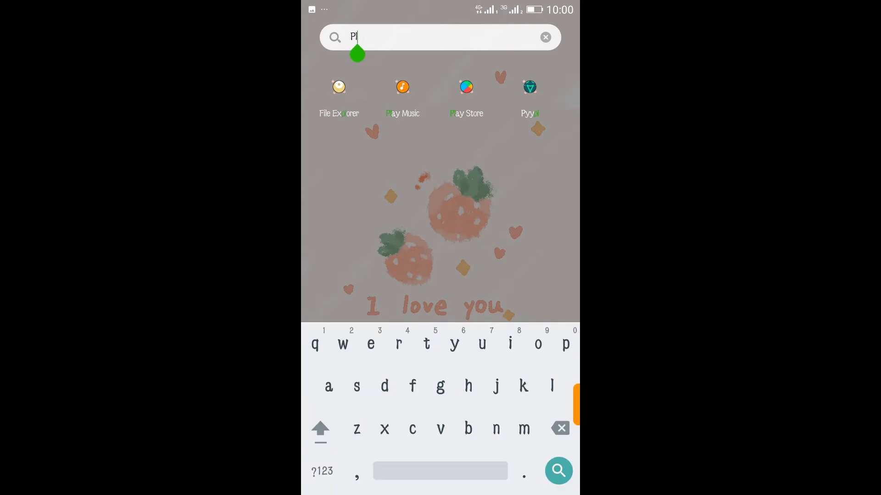
# Launch the Pyypl app from the launcher's search results
pyautogui.press('Backspace')
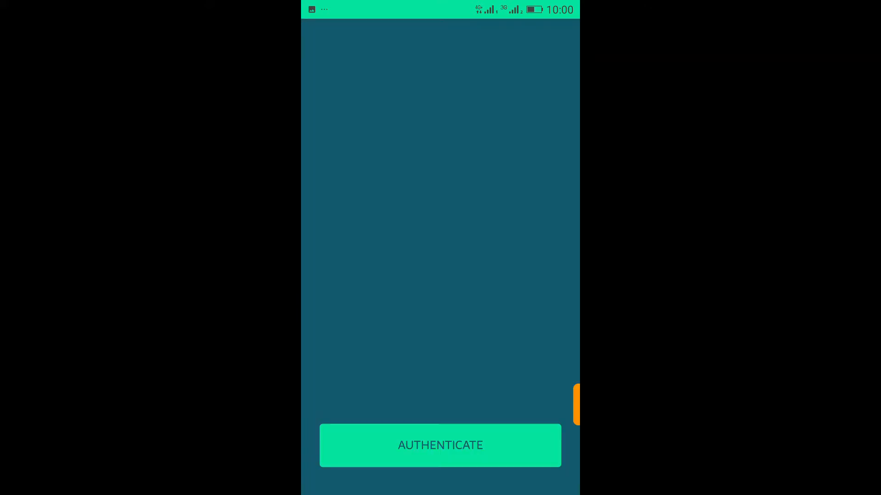
# Authenticate with fingerprint to reach the home dashboard showing 1.25 USD
pyautogui.click(439, 445)
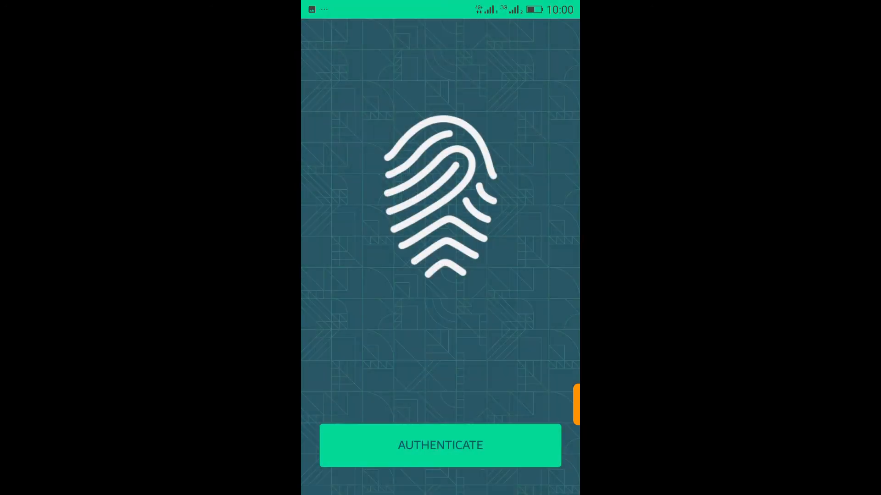
pyautogui.click(440, 445)
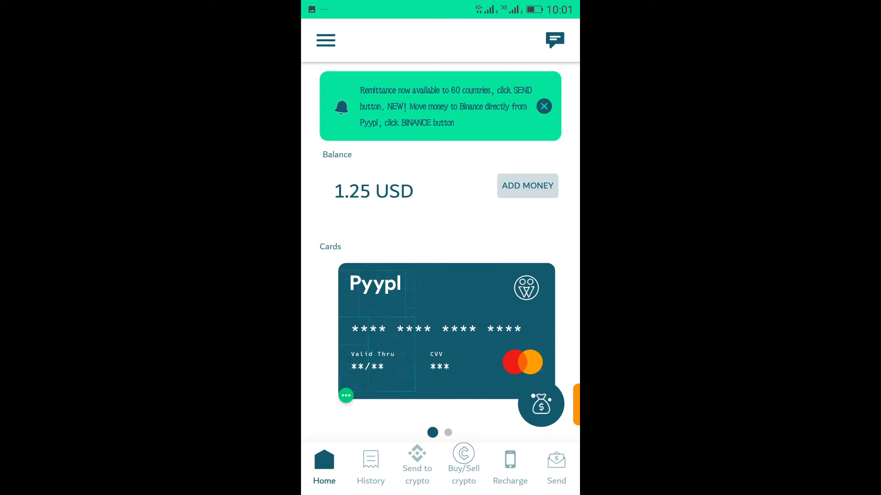
pyautogui.scroll(-3)
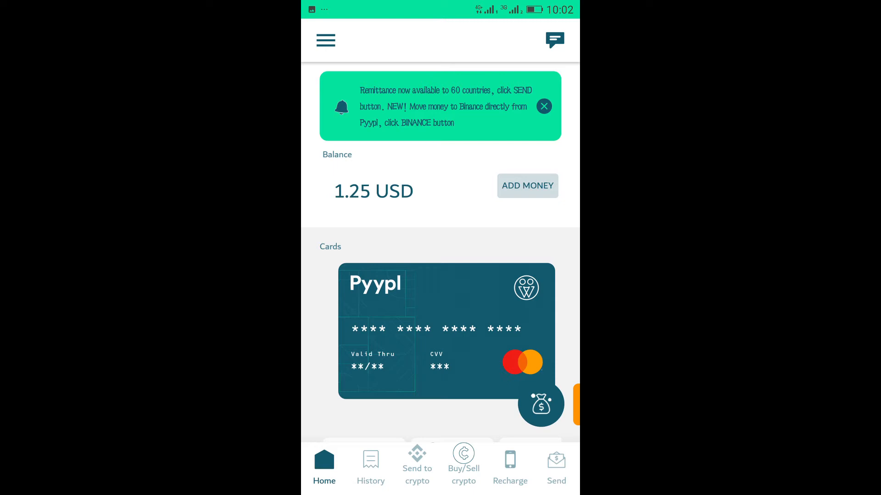
# Open ADD MONEY to list the top-up options
pyautogui.click(526, 185)
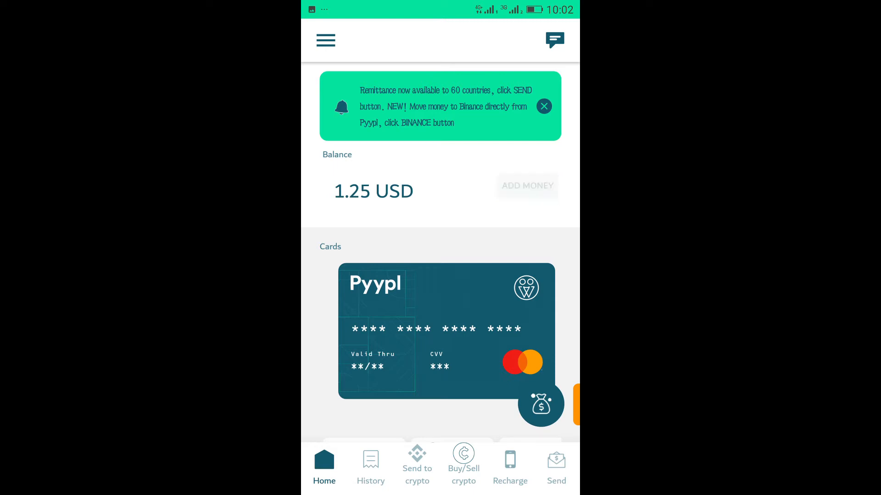
pyautogui.click(526, 186)
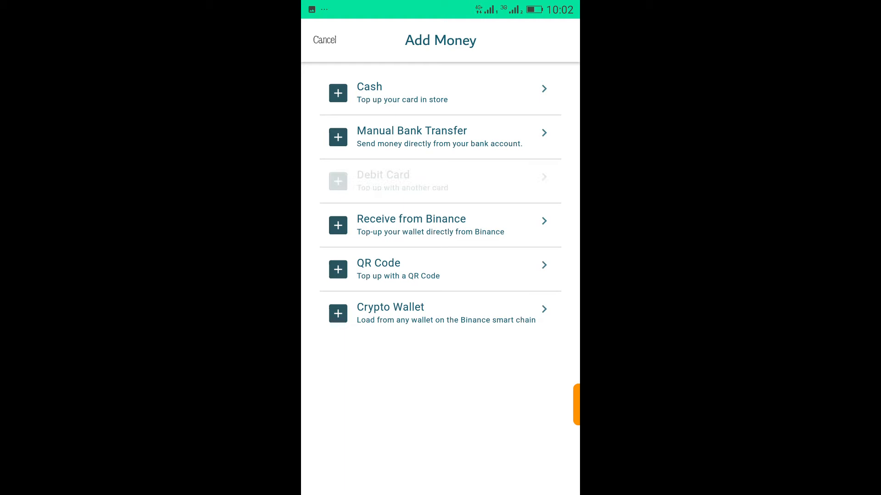
# View the Debit Card top-up and dismiss the 1000 USD daily limit popup
pyautogui.click(440, 181)
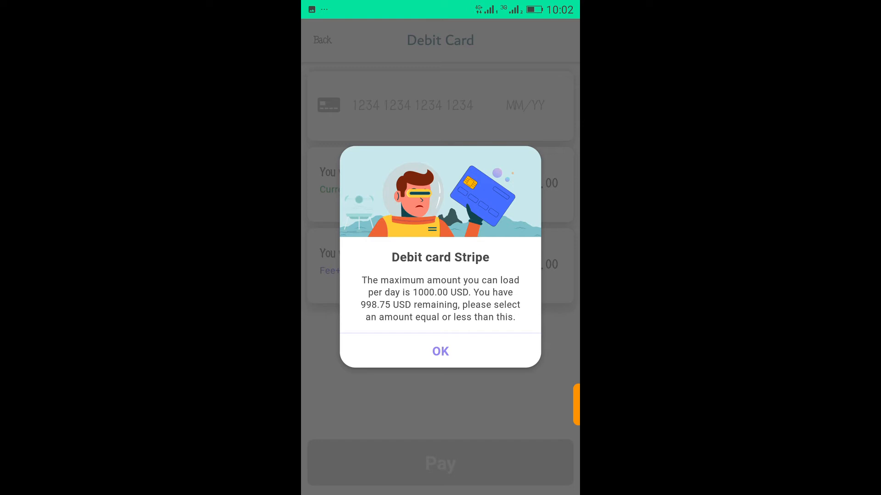
pyautogui.click(440, 351)
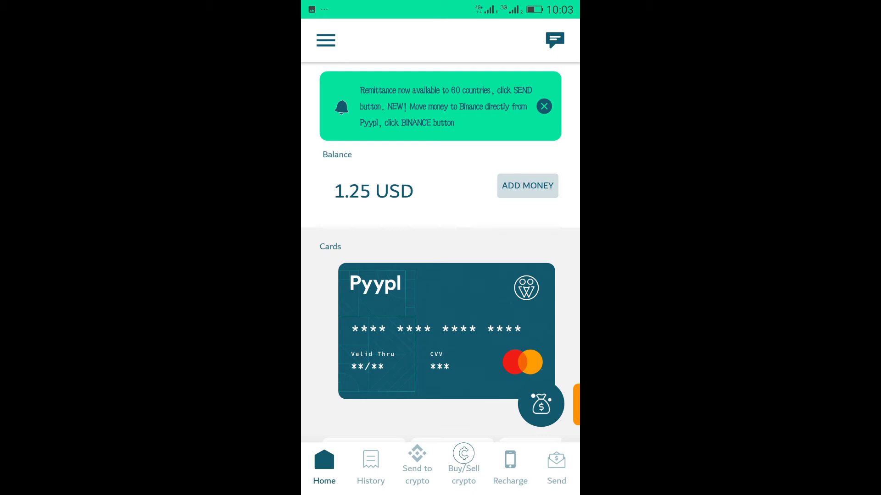
pyautogui.scroll(-3)
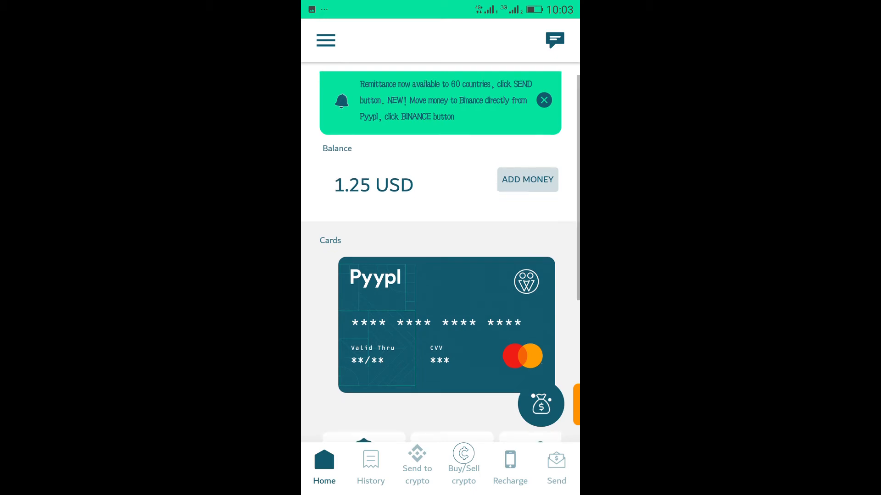
pyautogui.scroll(-3)
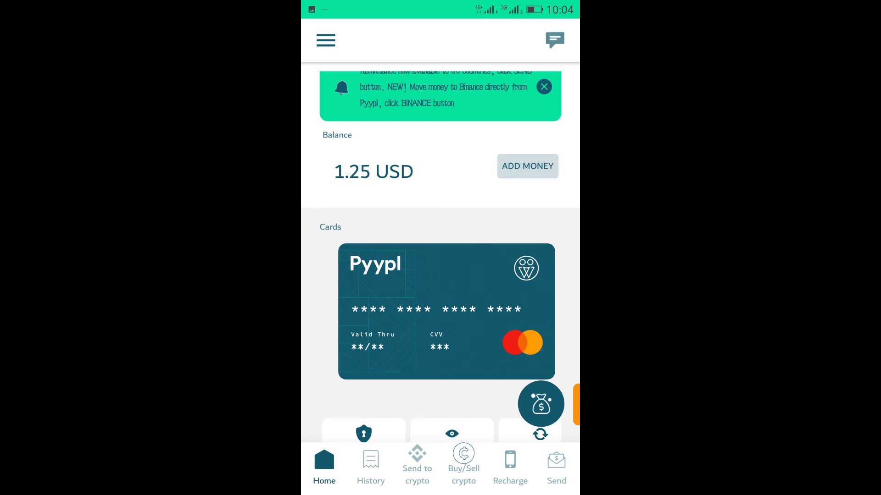
pyautogui.click(555, 40)
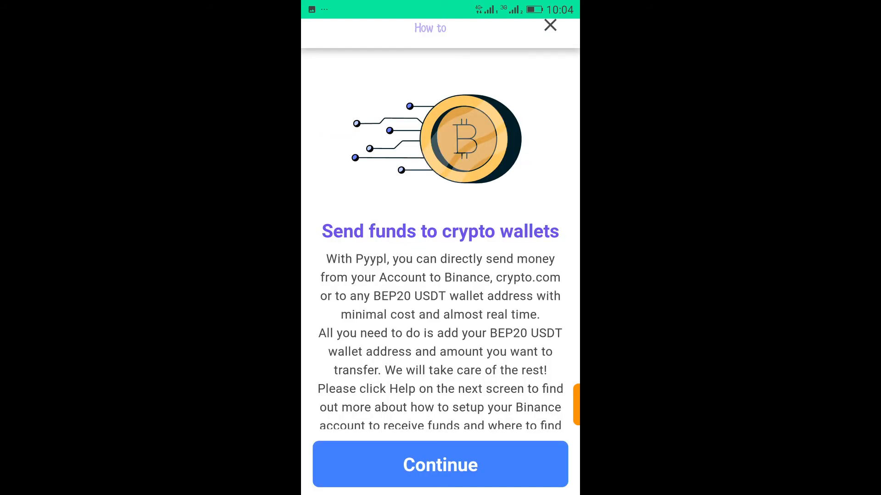
pyautogui.click(440, 465)
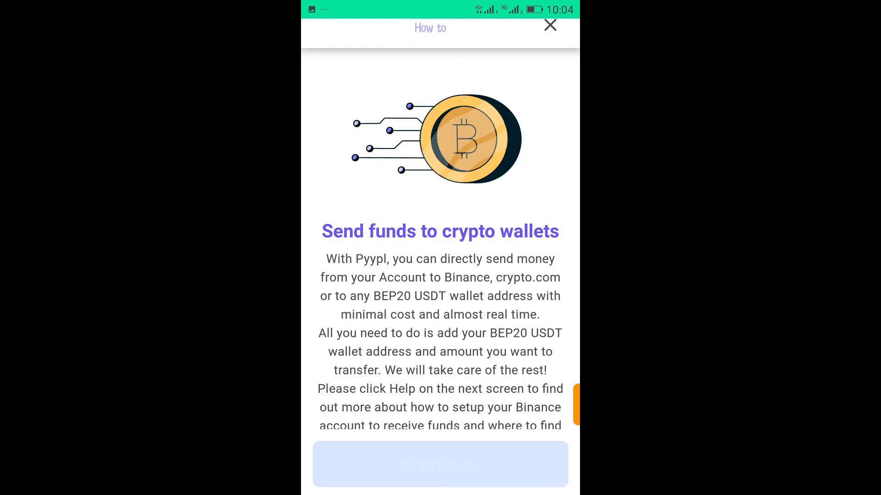
pyautogui.click(550, 25)
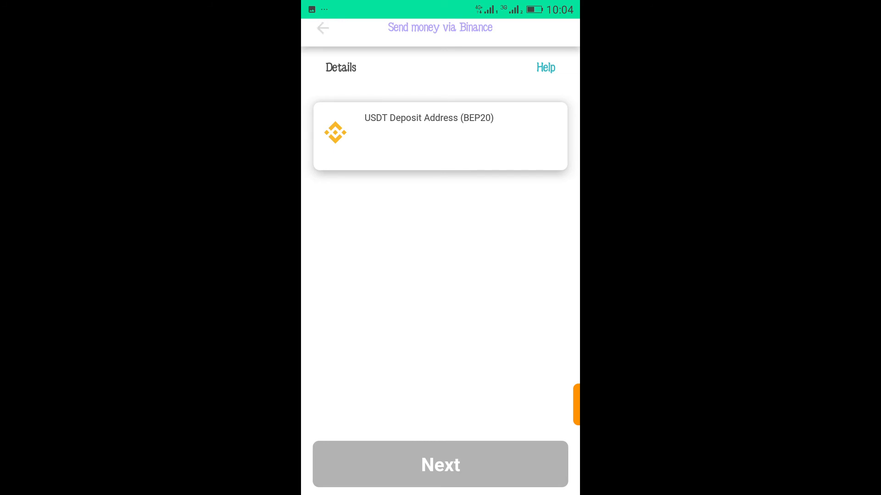
pyautogui.click(545, 67)
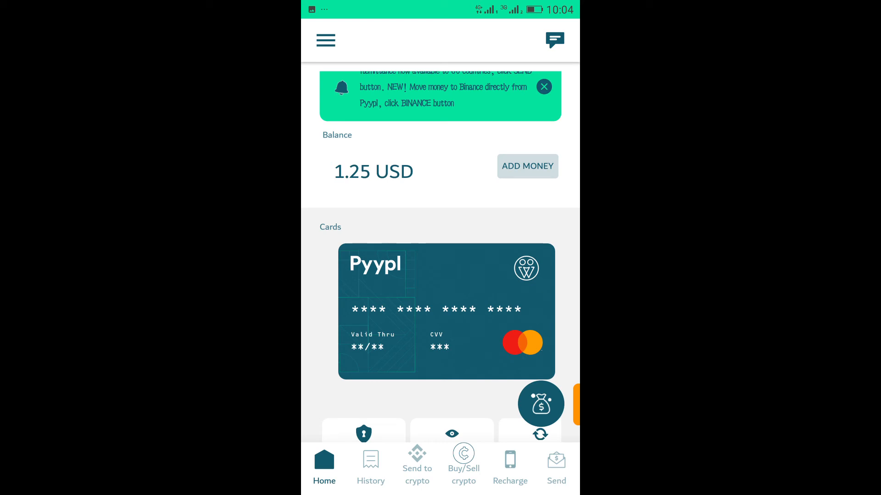
pyautogui.click(509, 466)
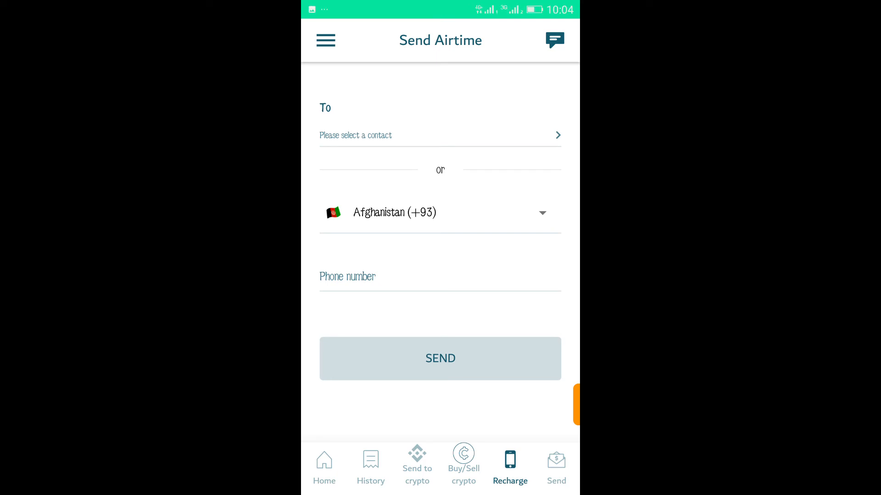
pyautogui.click(555, 466)
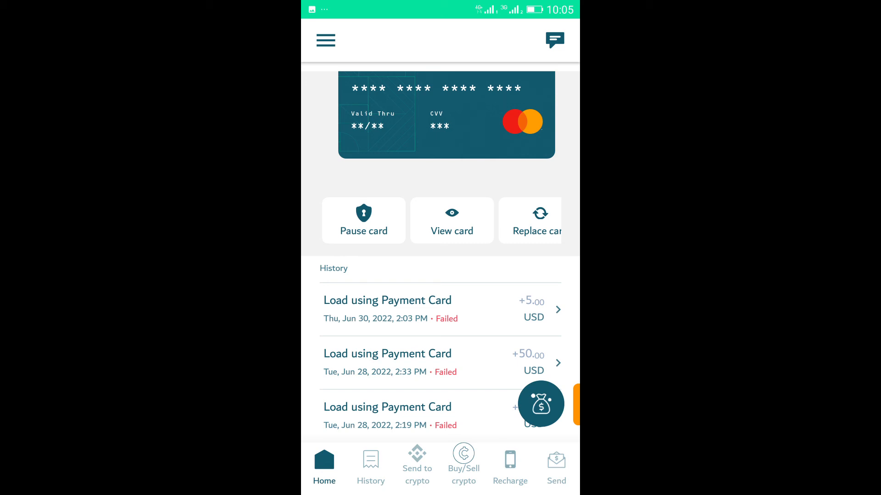
pyautogui.scroll(-3)
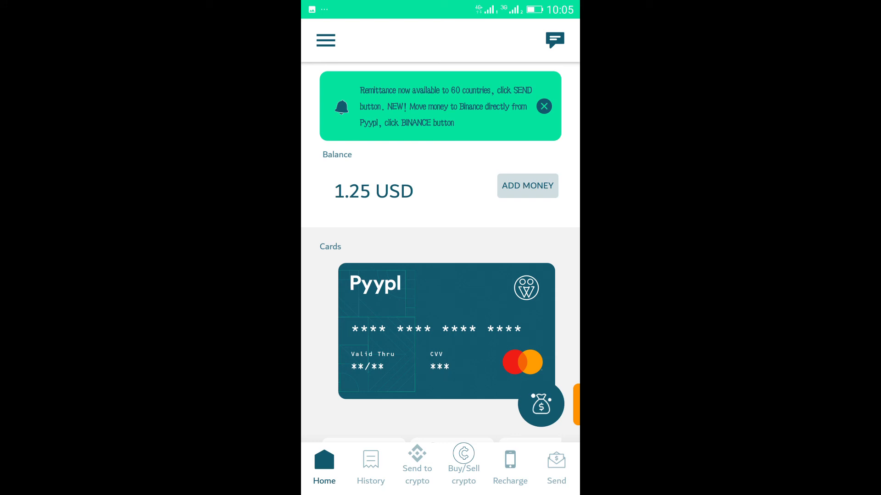
pyautogui.scroll(-3)
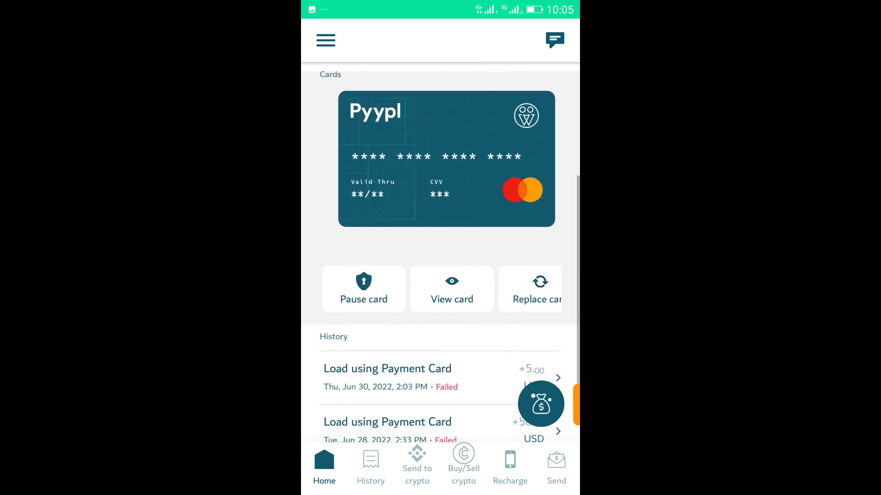
pyautogui.scroll(-3)
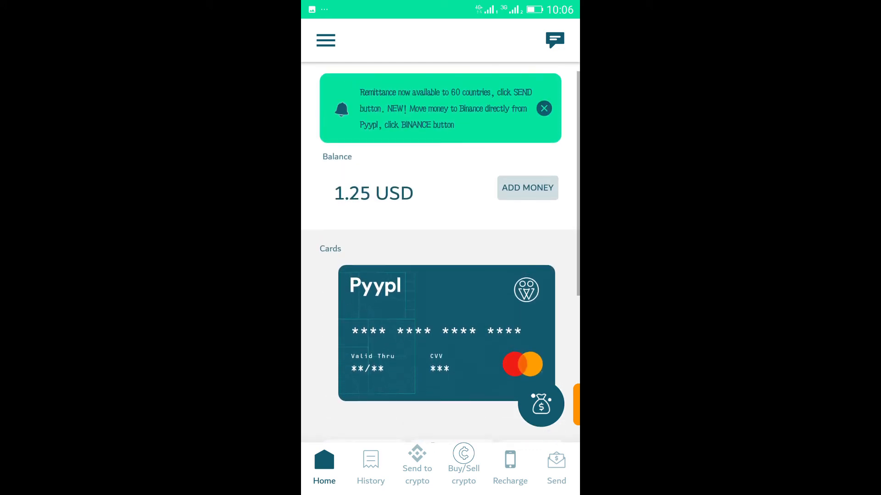
pyautogui.scroll(-3)
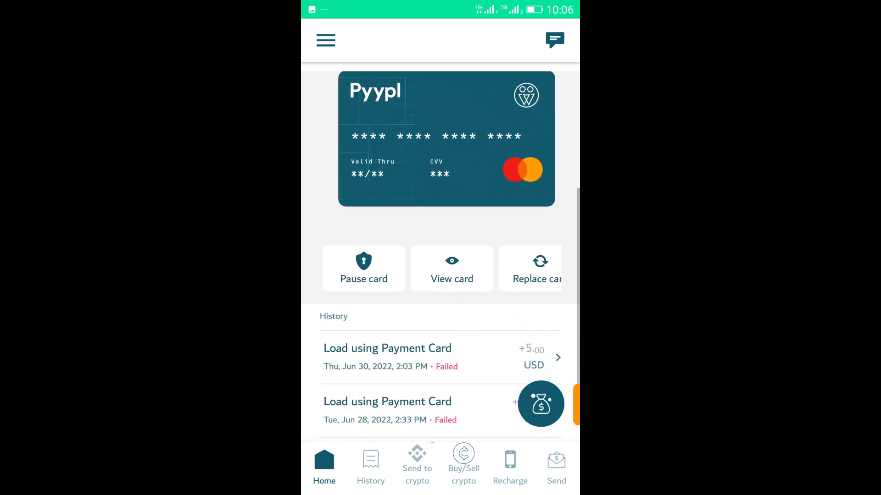